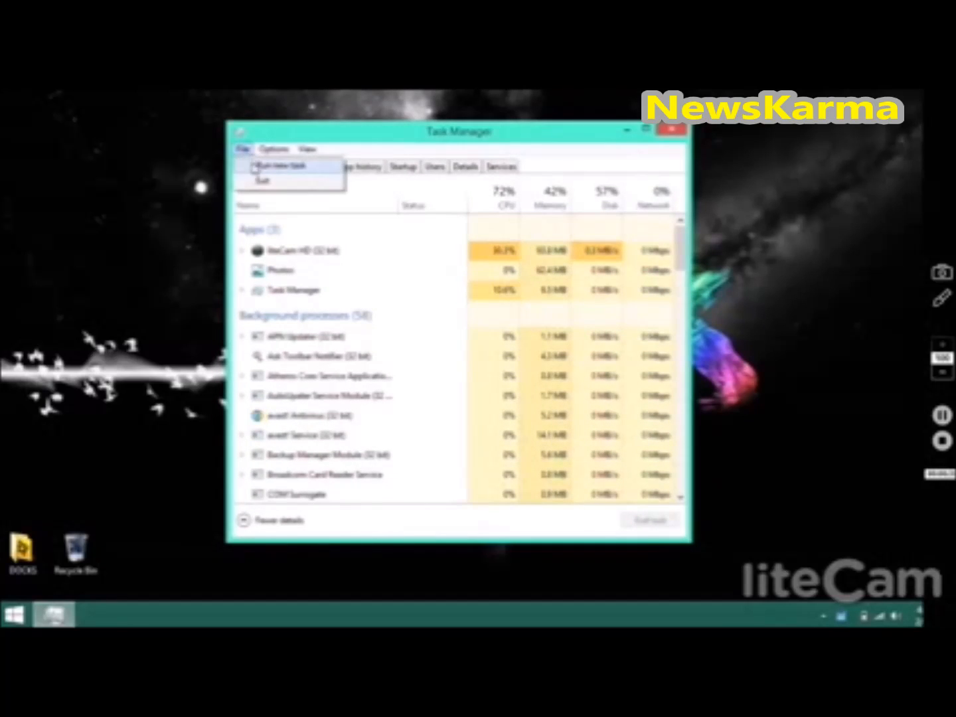
Start a new task from File > Run new task and browse for a file to run.
left_click(279, 166)
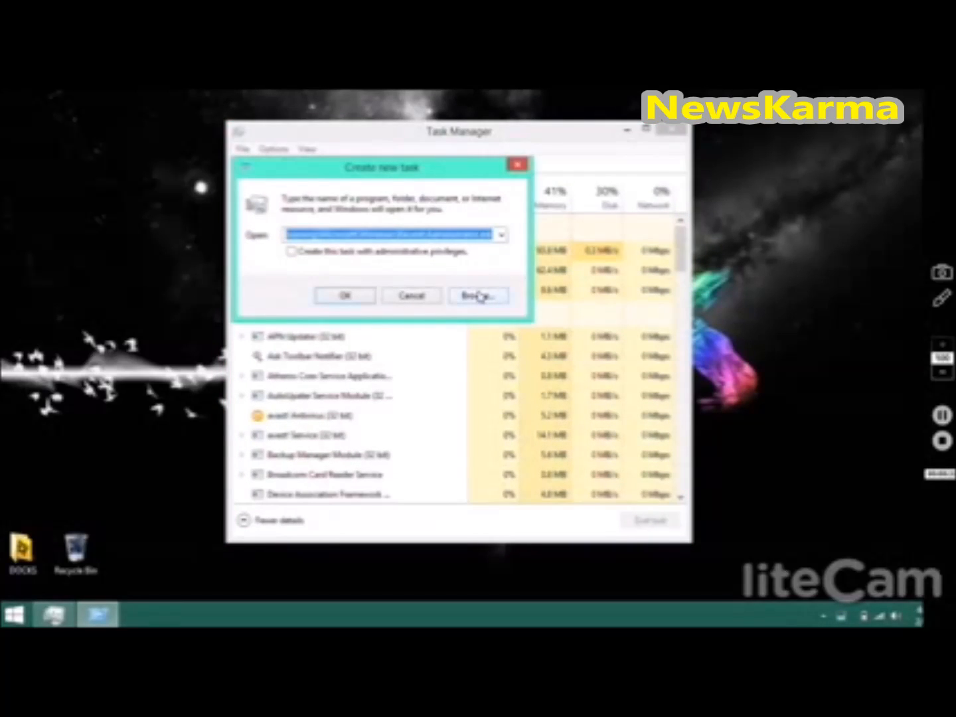
left_click(477, 295)
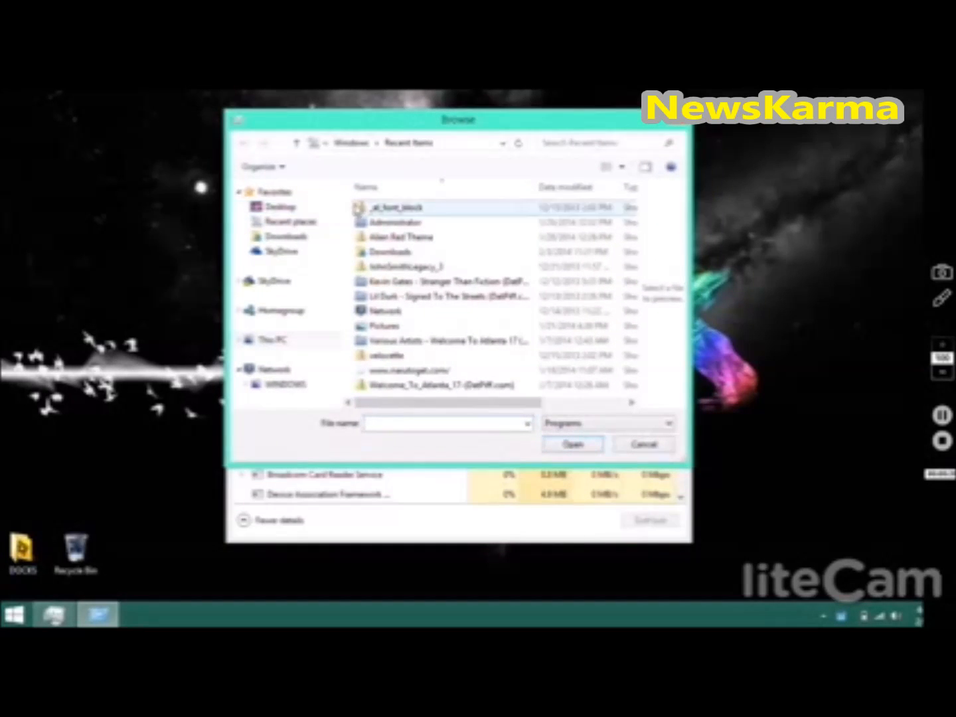
Choose a Recent Items entry so its AppData path fills the Create new task box, then browse again.
left_click(391, 253)
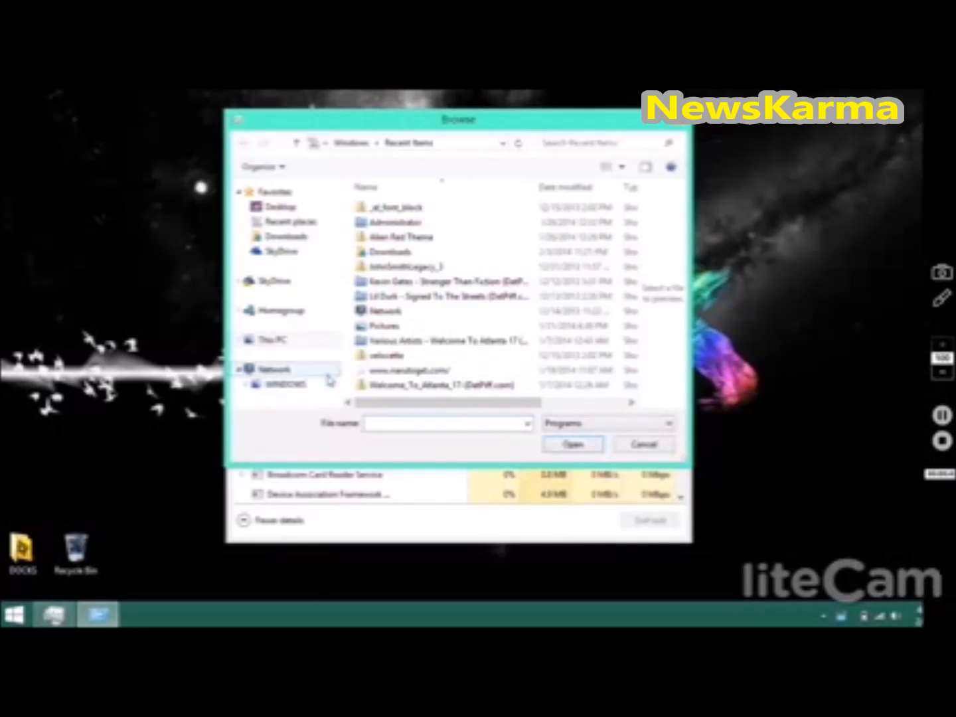
left_click(398, 236)
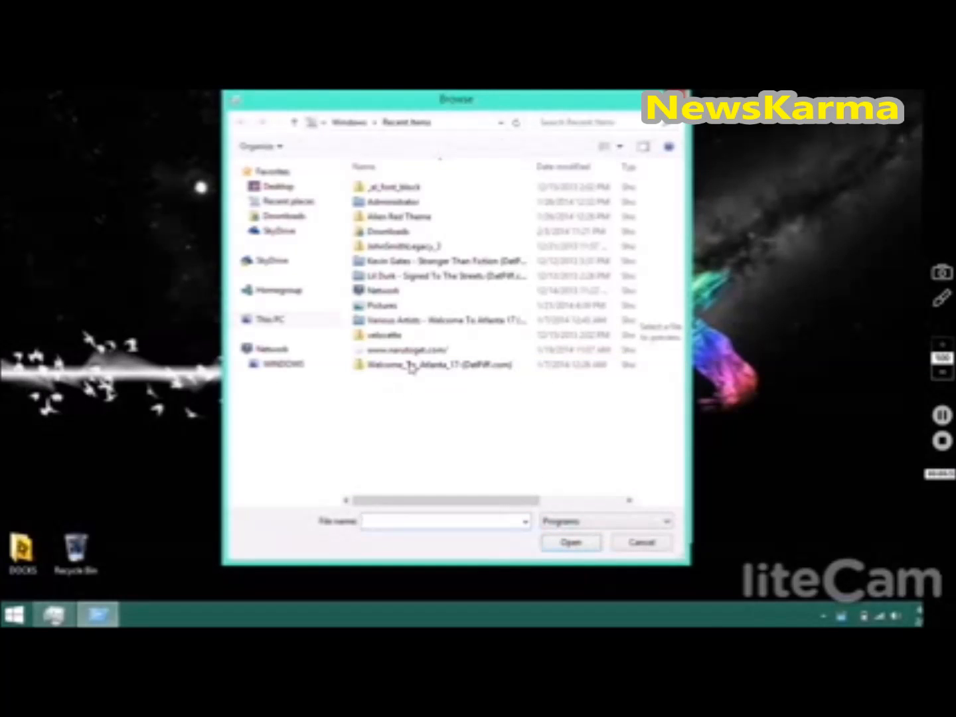
left_click(388, 231)
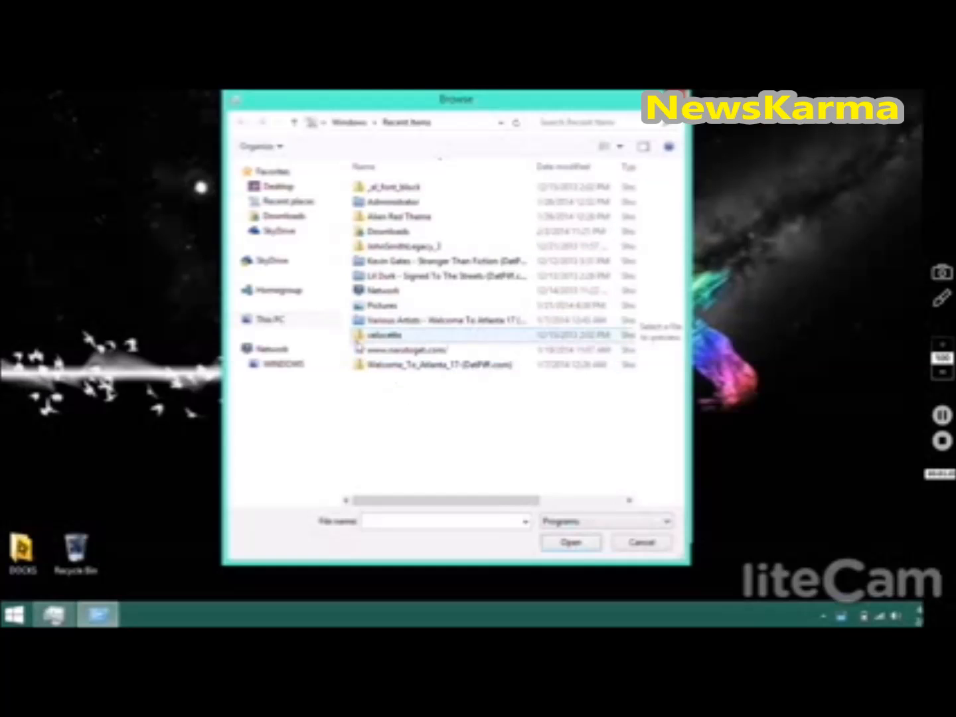
left_click(411, 350)
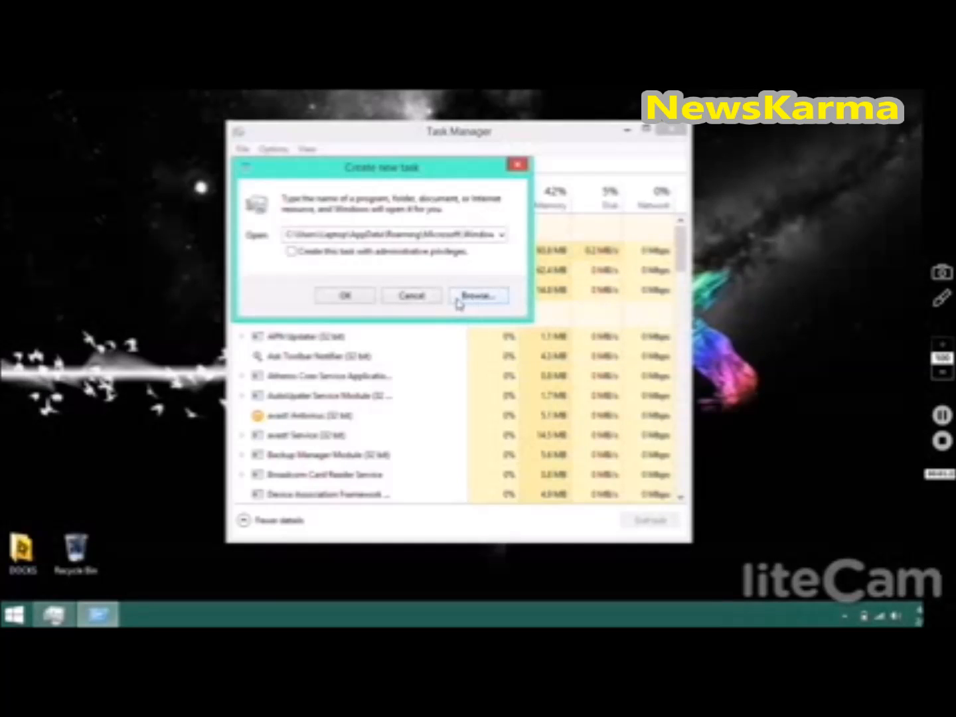
left_click(476, 295)
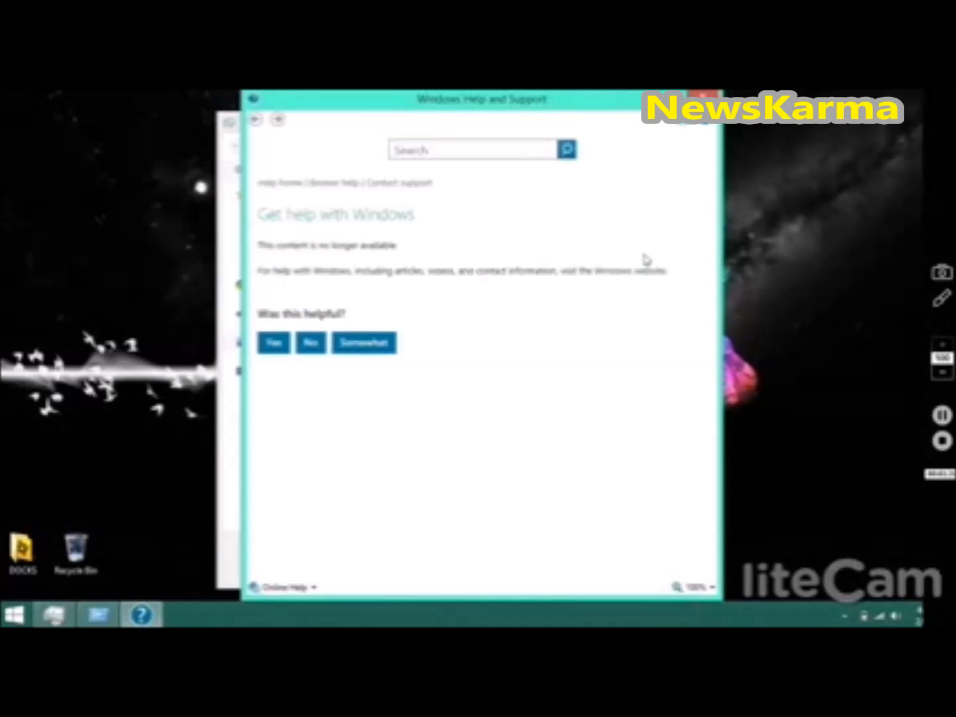
mouse_move(578, 254)
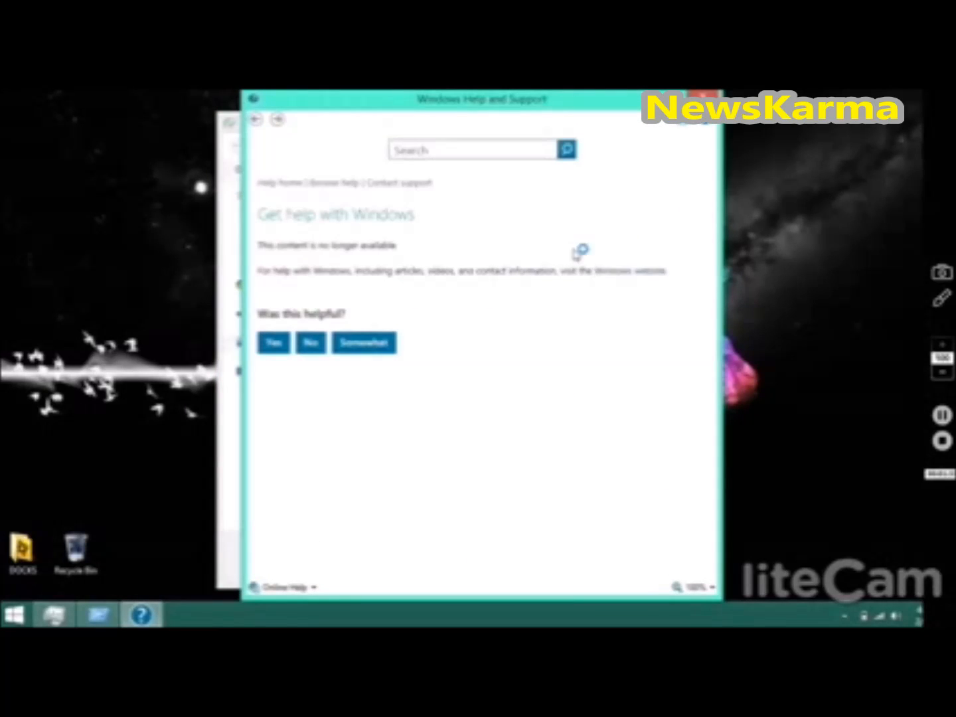